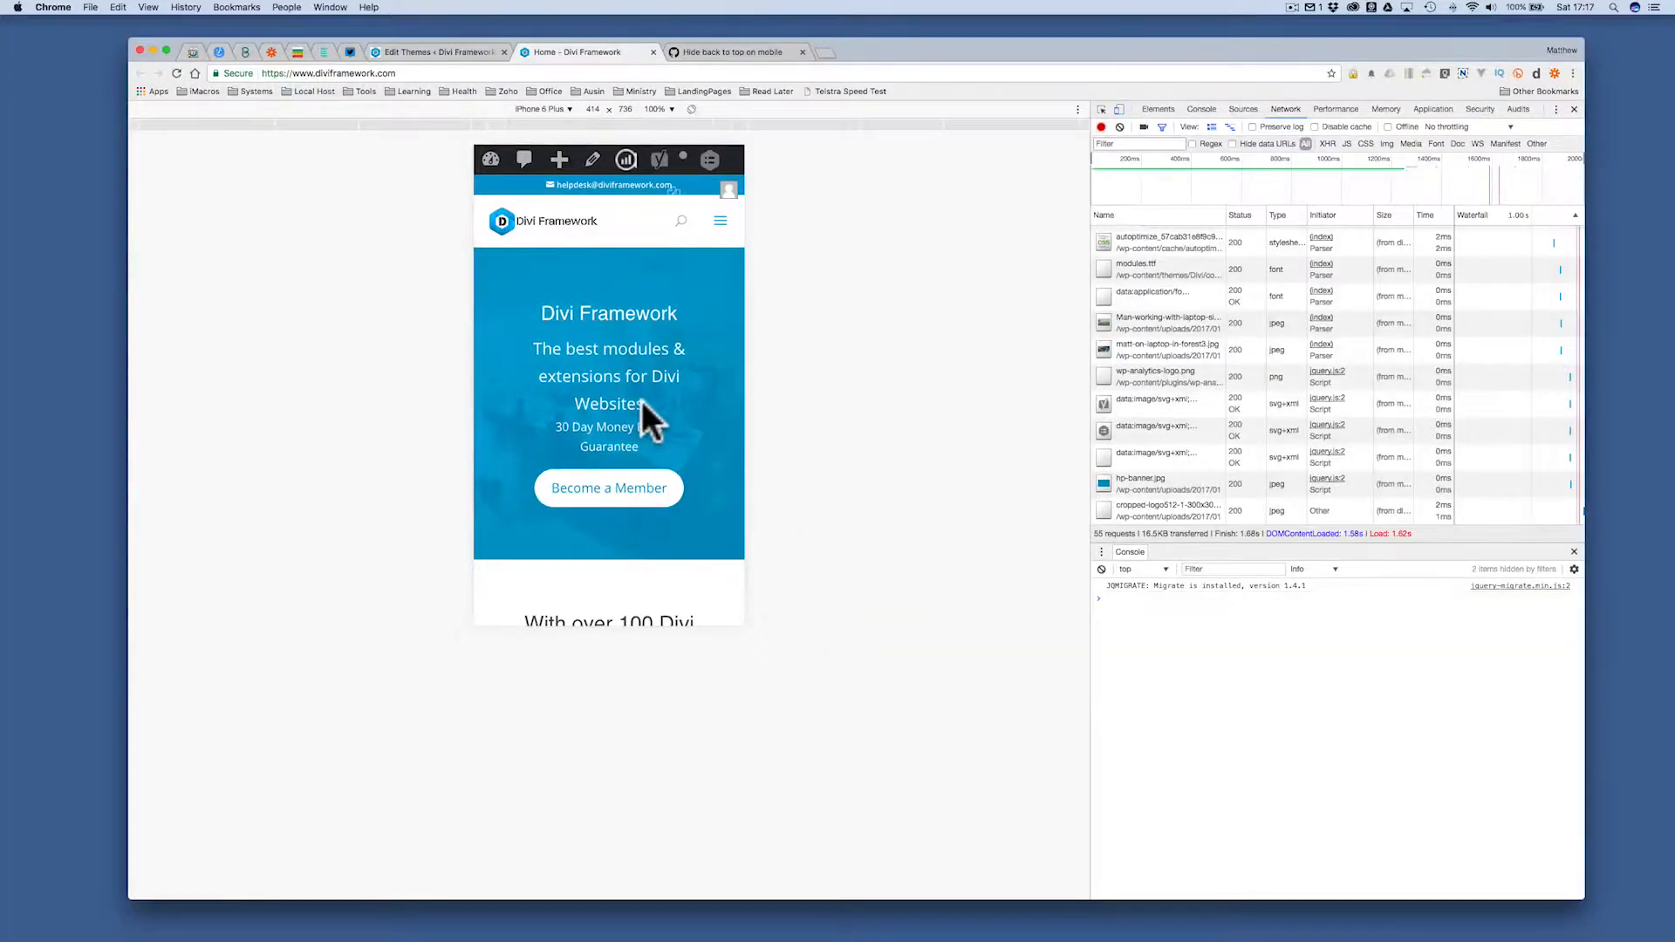
# Review the child theme's style.css and its max-width 651px media query.
pyautogui.scroll(-3)
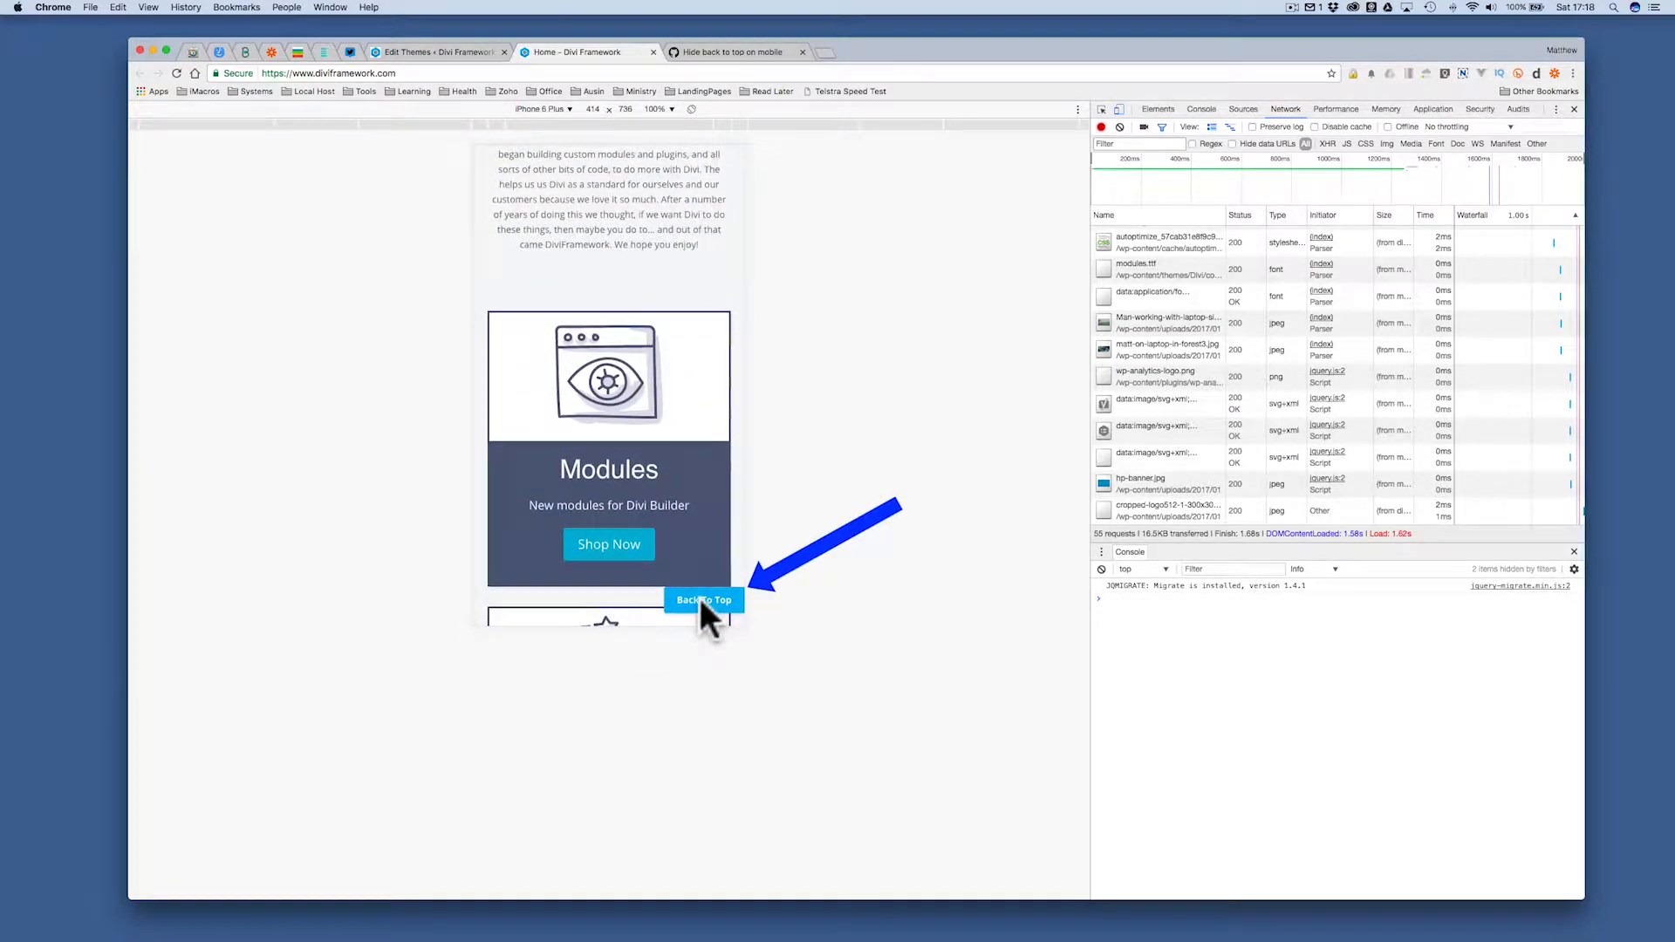
pyautogui.click(704, 599)
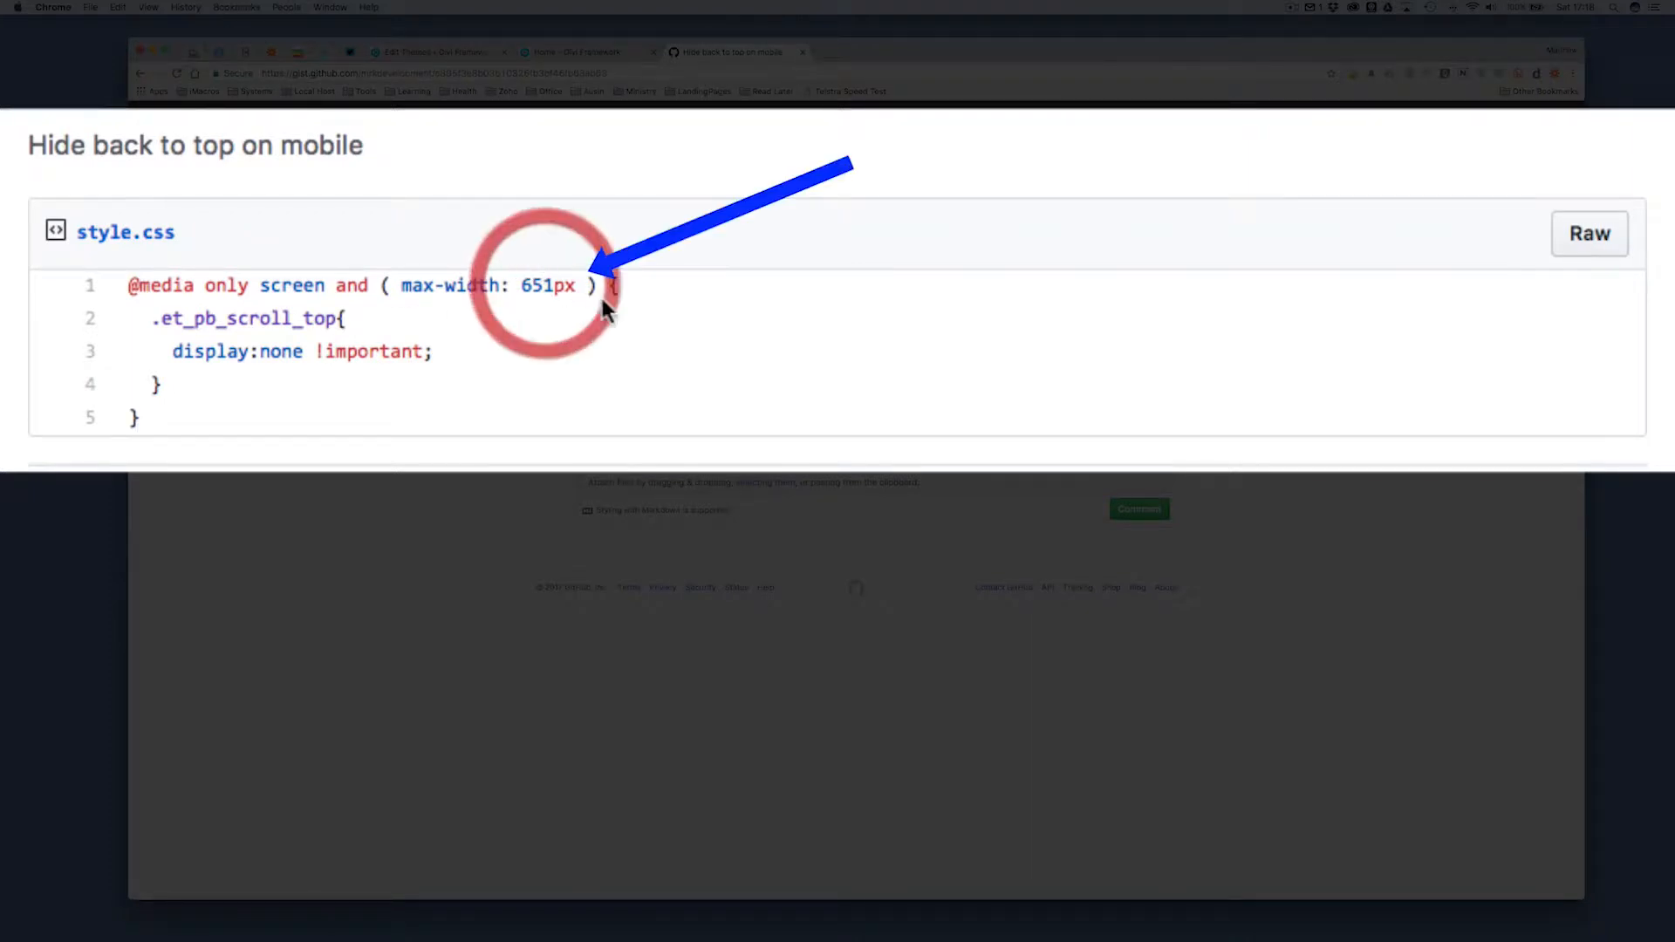
pyautogui.moveTo(399, 285); pyautogui.dragTo(574, 285)
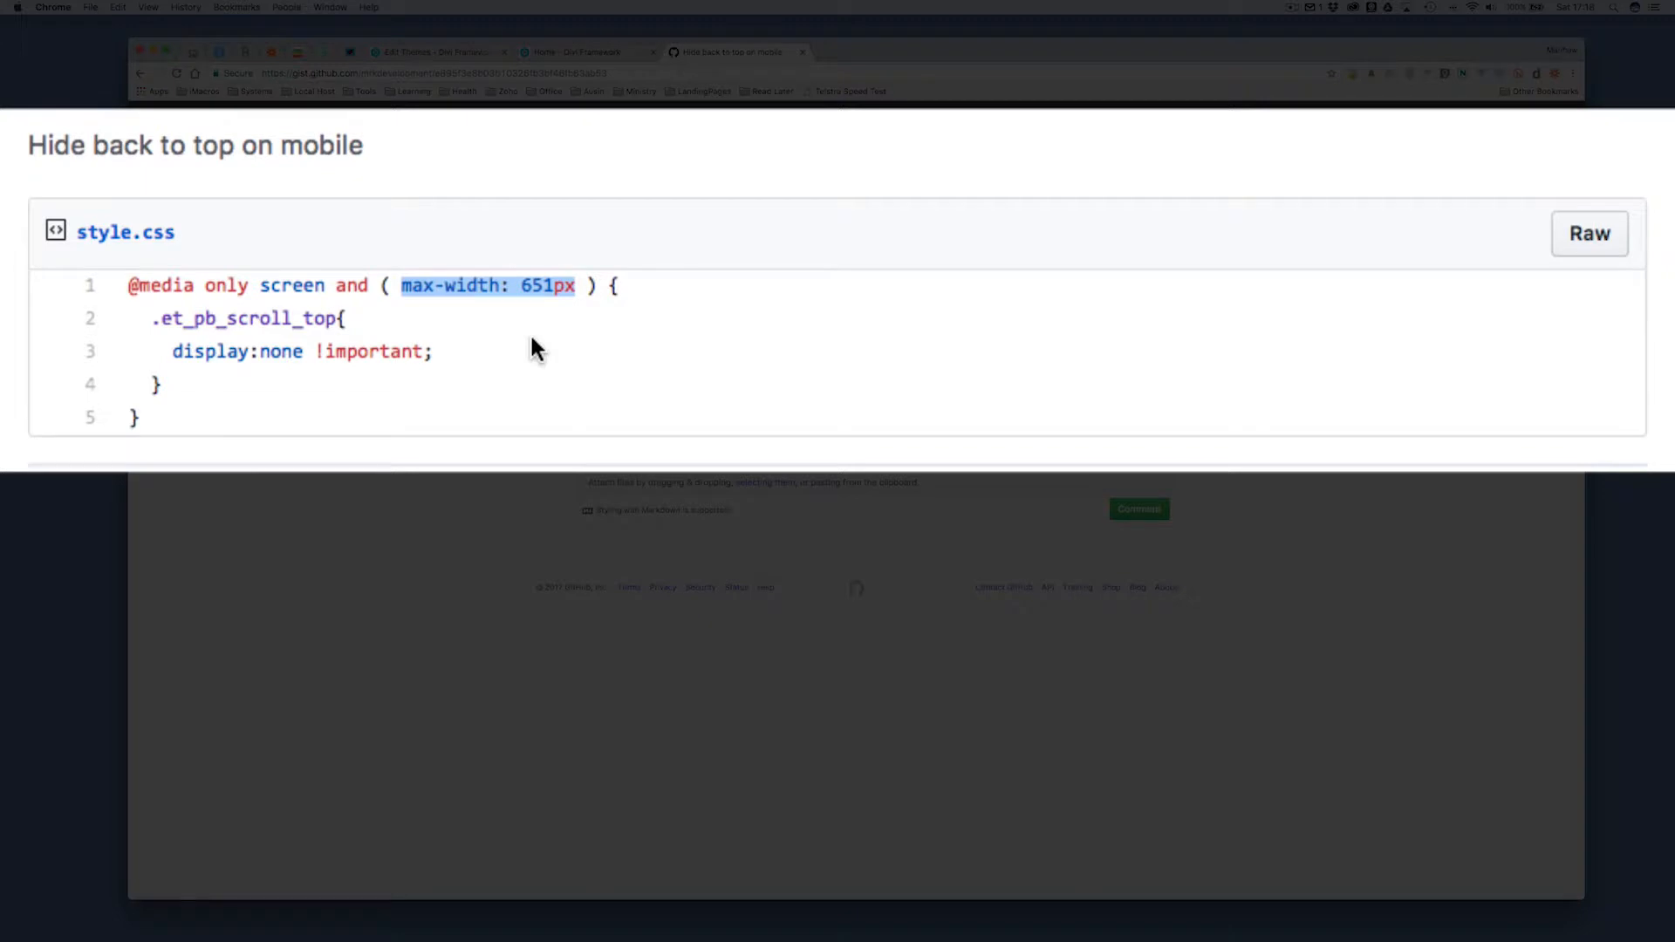
pyautogui.moveTo(147, 387)
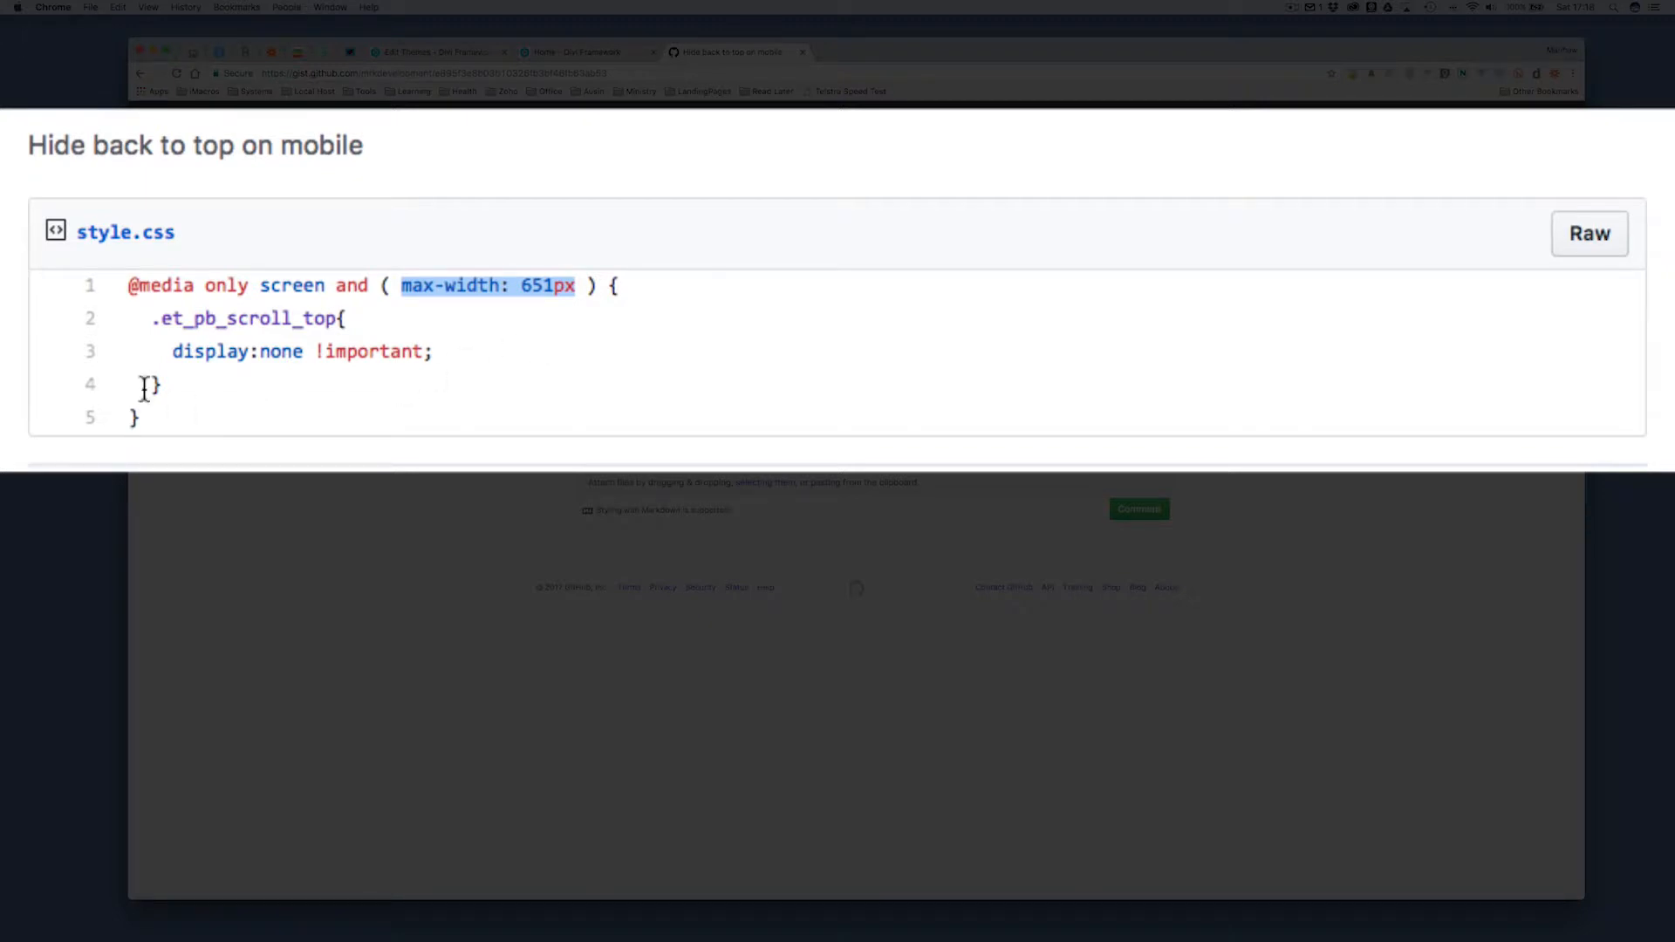
pyautogui.press('cmd+a')
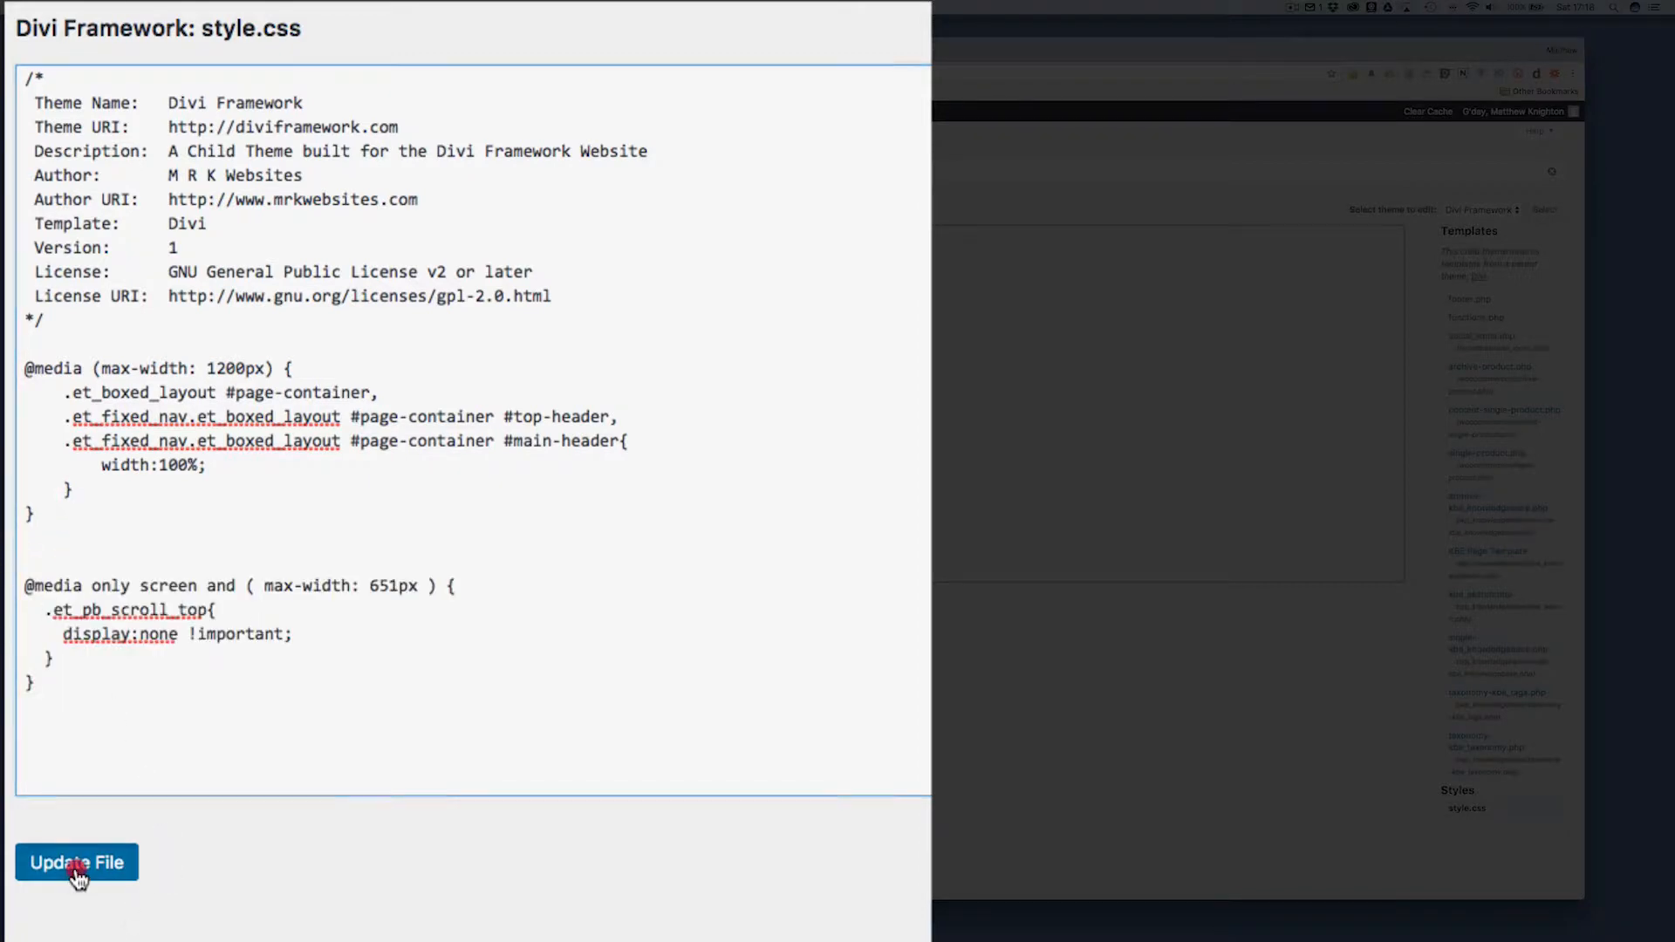
# Save style.css, then reload the site's homepage to preview the change.
pyautogui.click(76, 862)
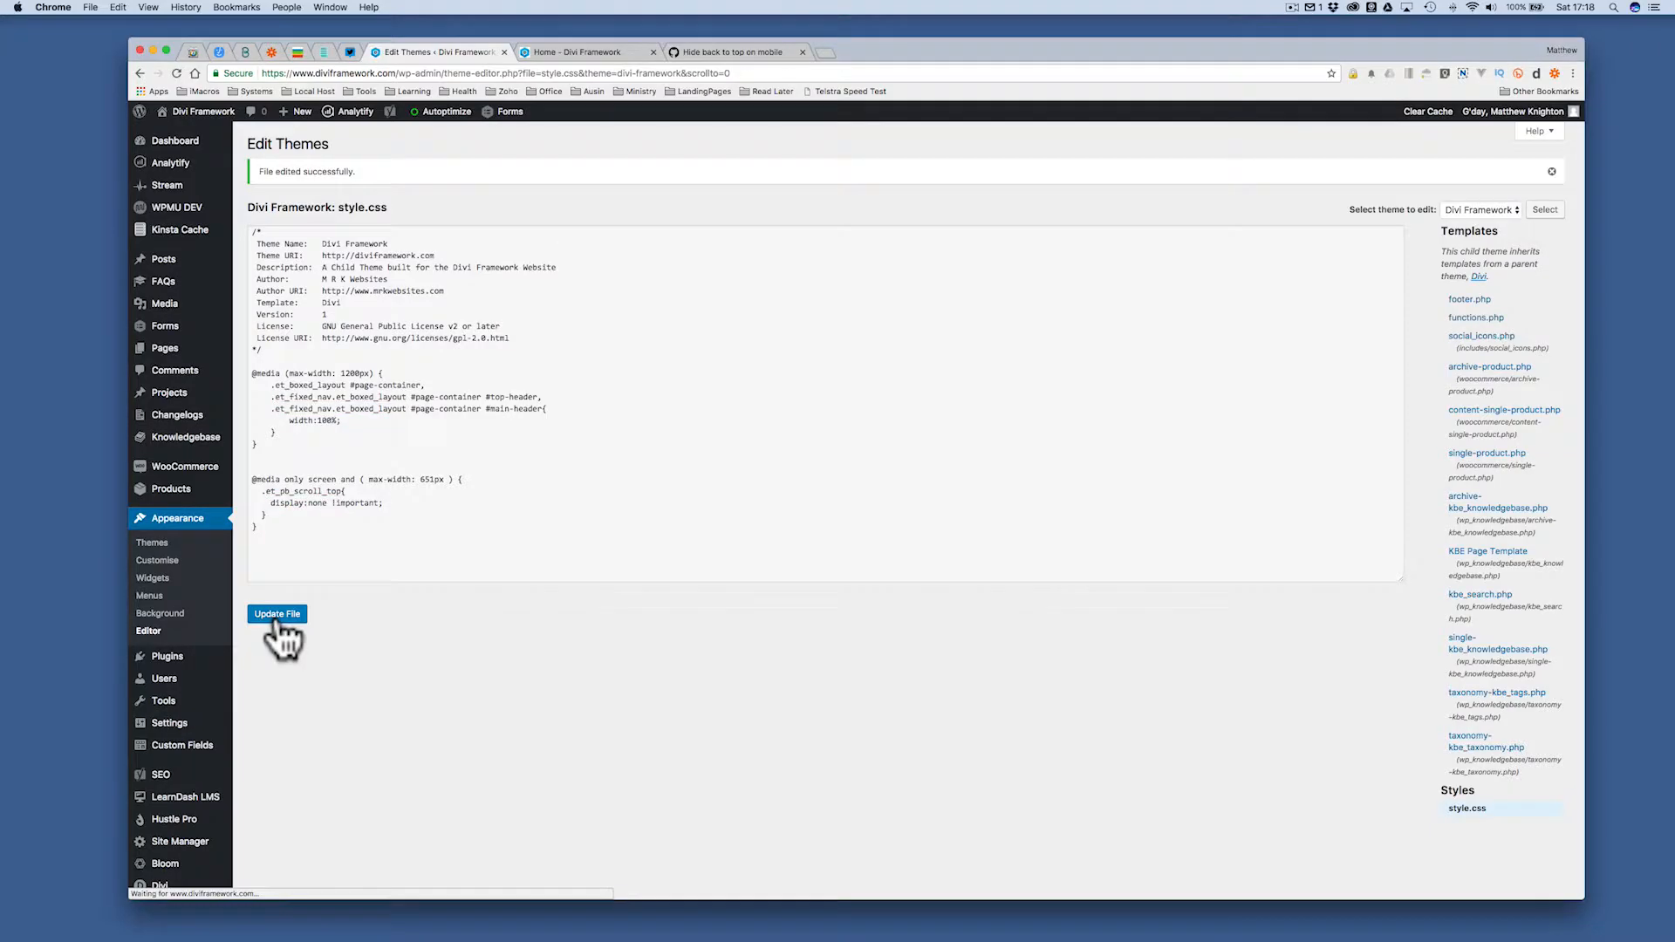
pyautogui.click(587, 51)
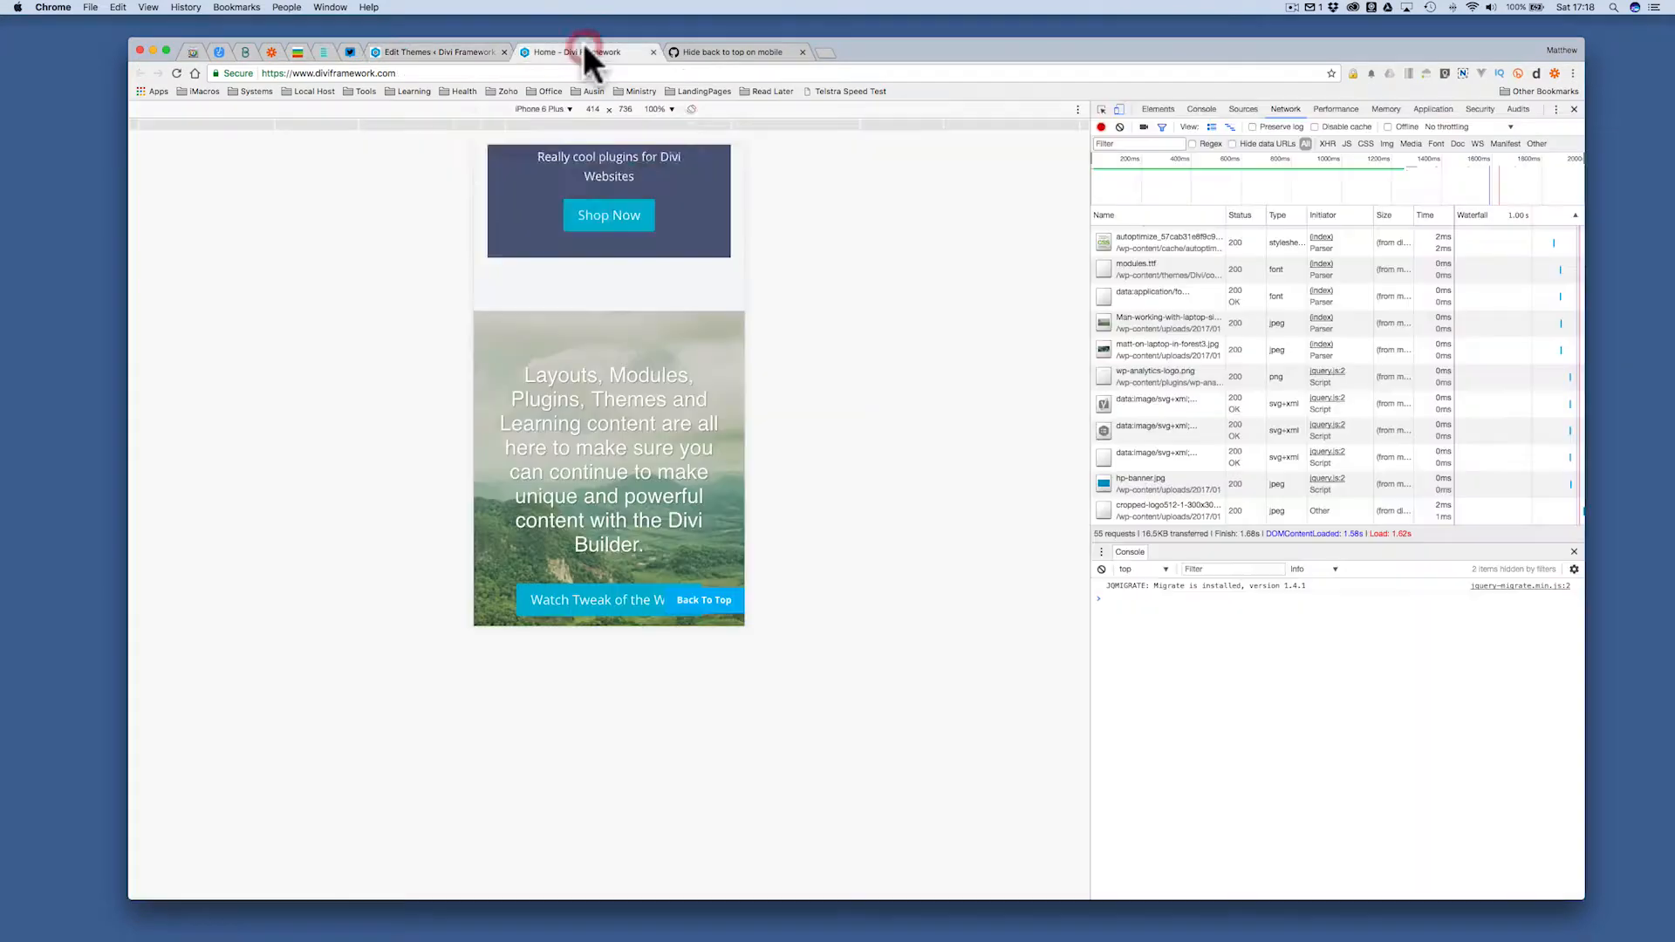
pyautogui.click(587, 51)
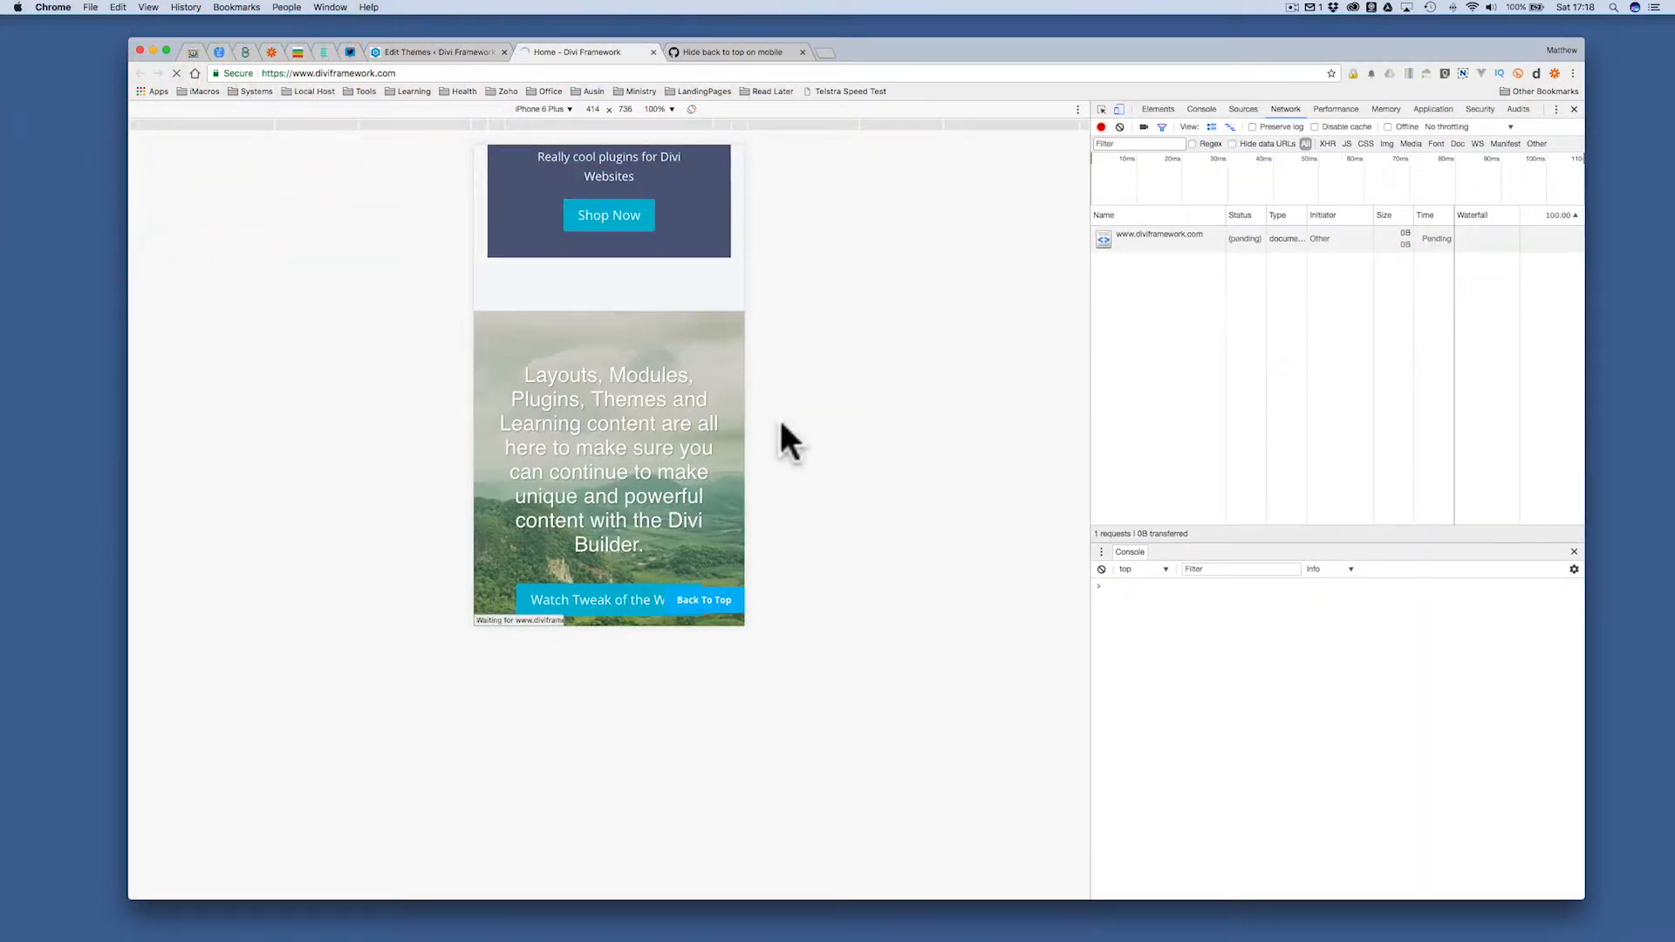